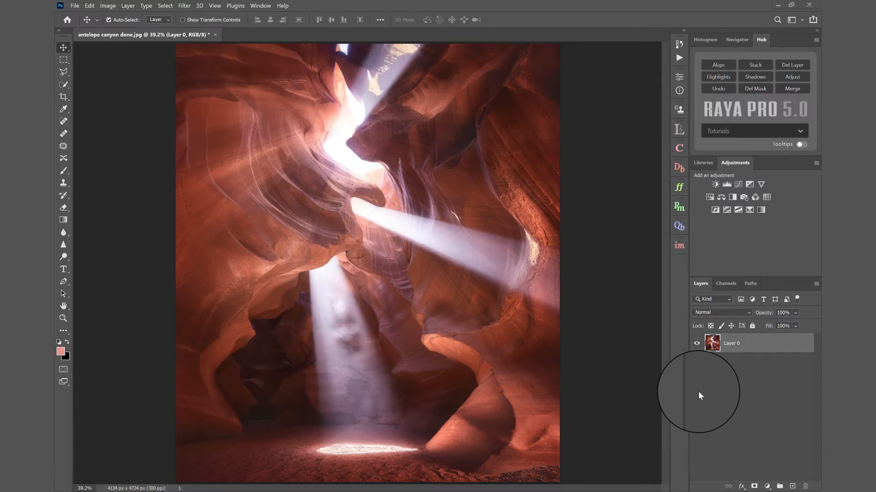
pyautogui.moveTo(506, 255)
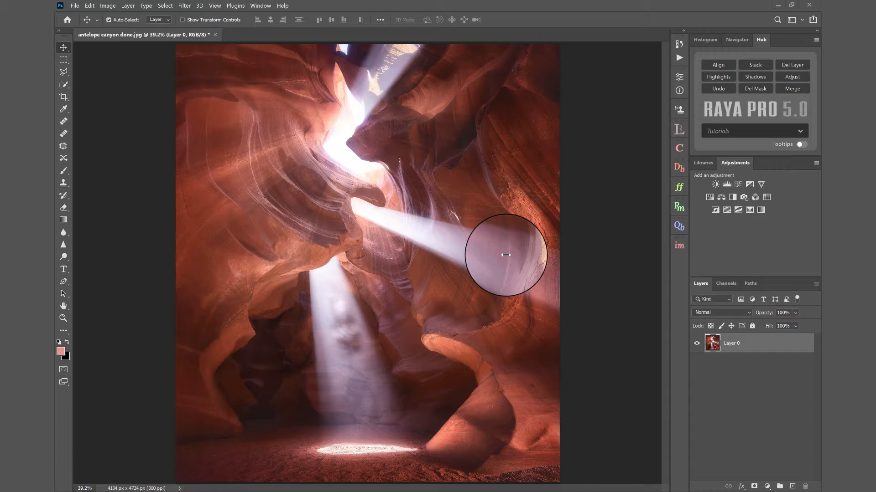
pyautogui.moveTo(678, 169)
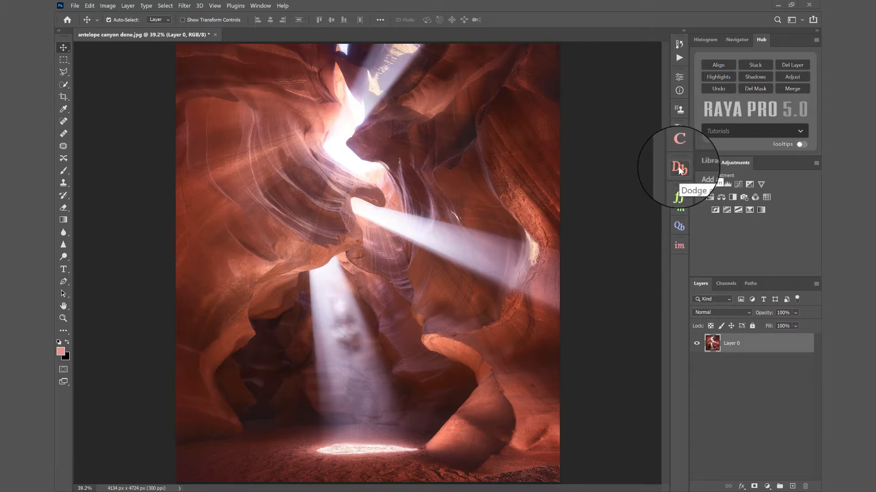
# Bring up Raya Pro's Dodge and Burn panel beside the canyon photo.
pyautogui.click(678, 168)
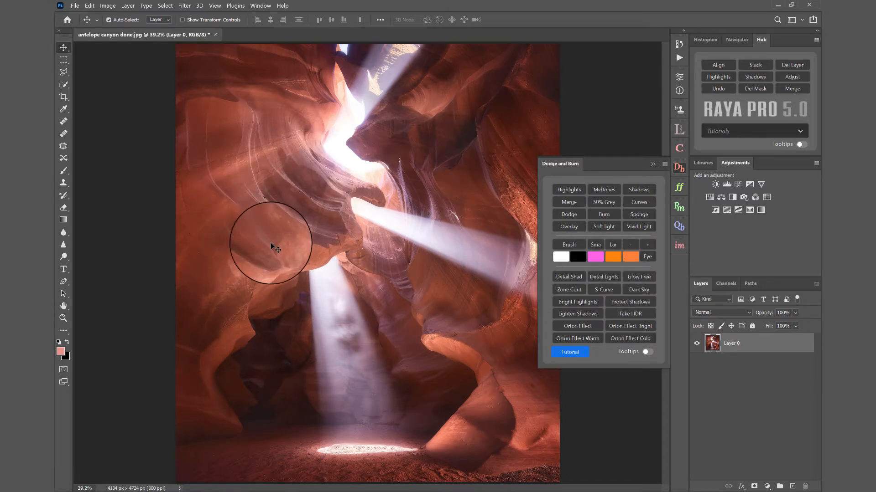
pyautogui.moveTo(419, 210)
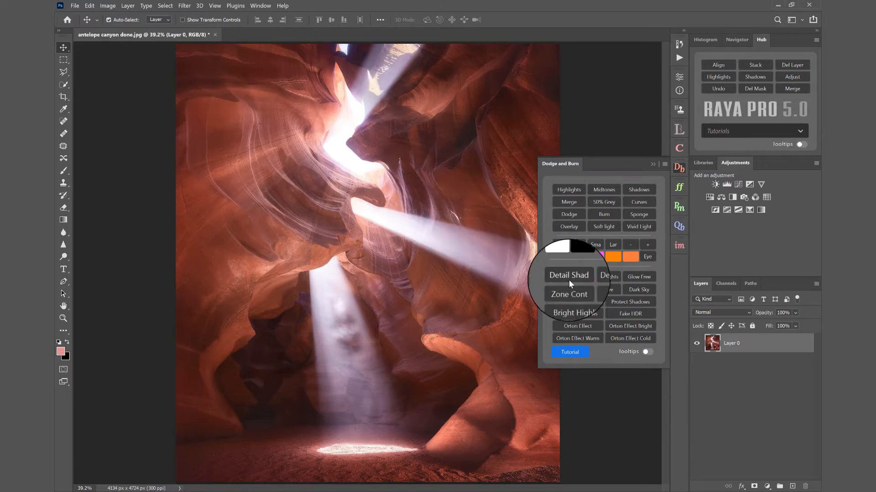
# Run Detail Shadows to add a high-pass layer above the photo, accepting the default High Pass settings.
pyautogui.click(569, 276)
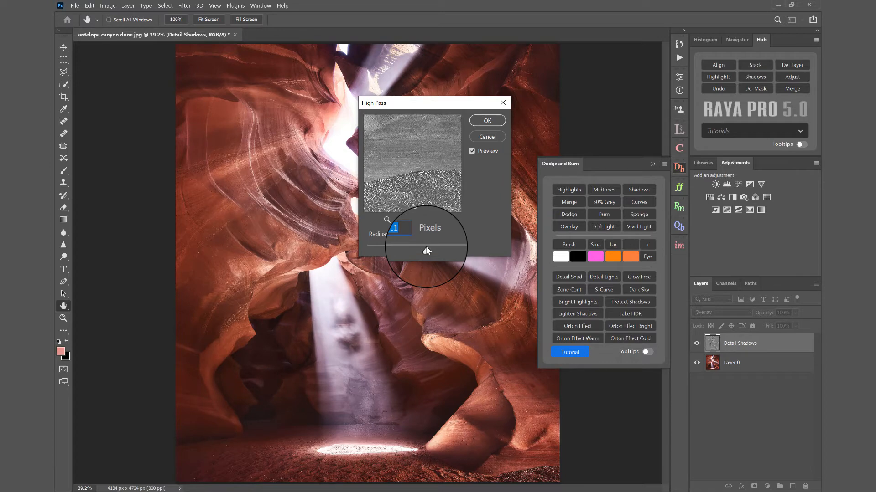
pyautogui.click(485, 120)
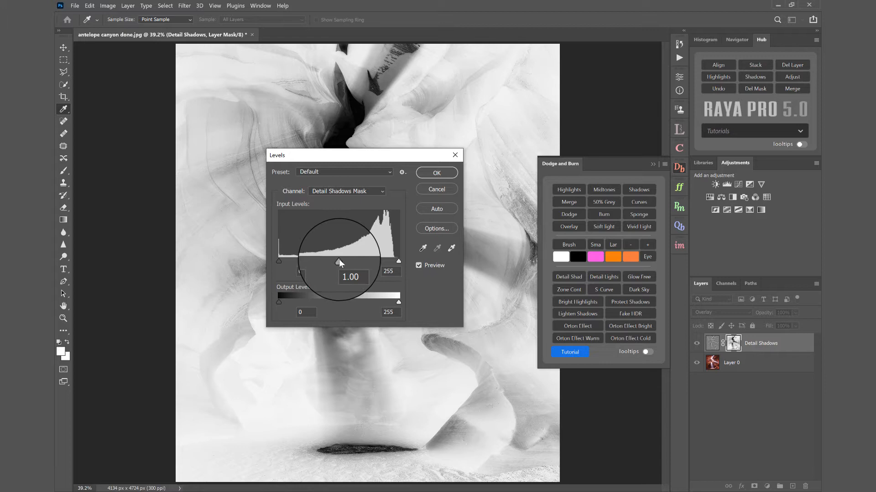
# Set the Detail Shadows mask Levels to 0, 0.44 and 218 and apply them.
pyautogui.moveTo(338, 261); pyautogui.dragTo(334, 260)
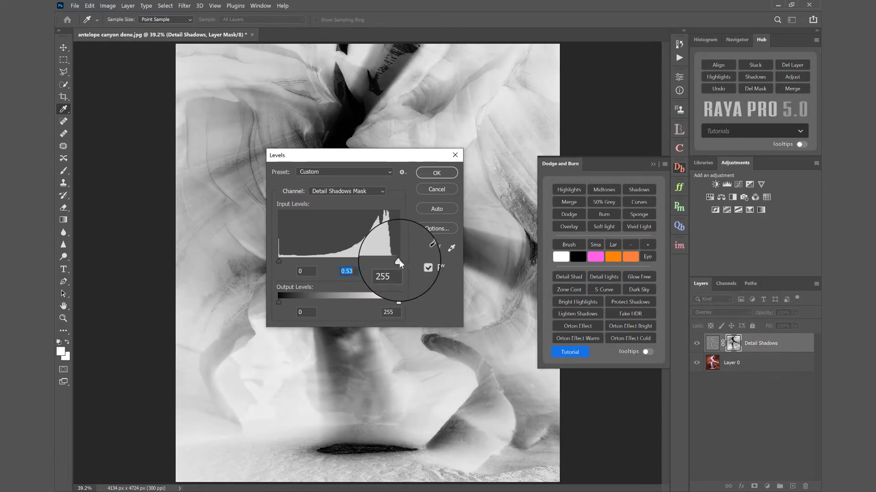
pyautogui.moveTo(398, 263); pyautogui.dragTo(355, 263)
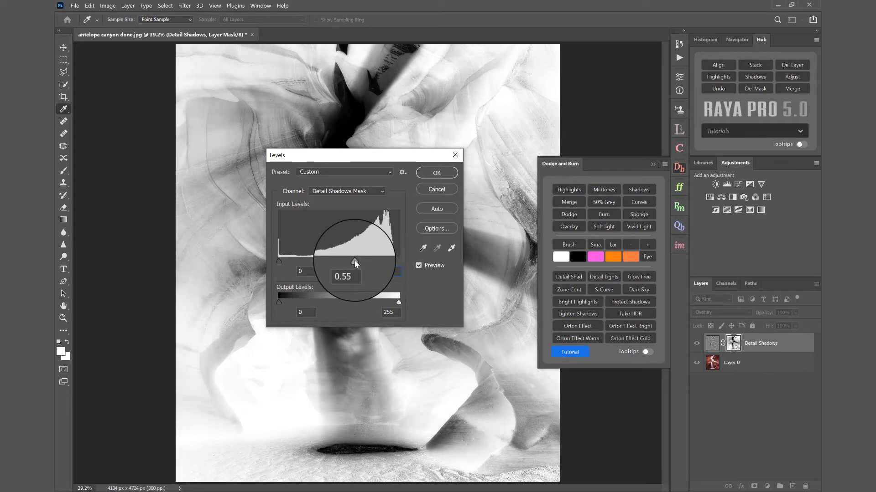
pyautogui.moveTo(354, 262); pyautogui.dragTo(361, 264)
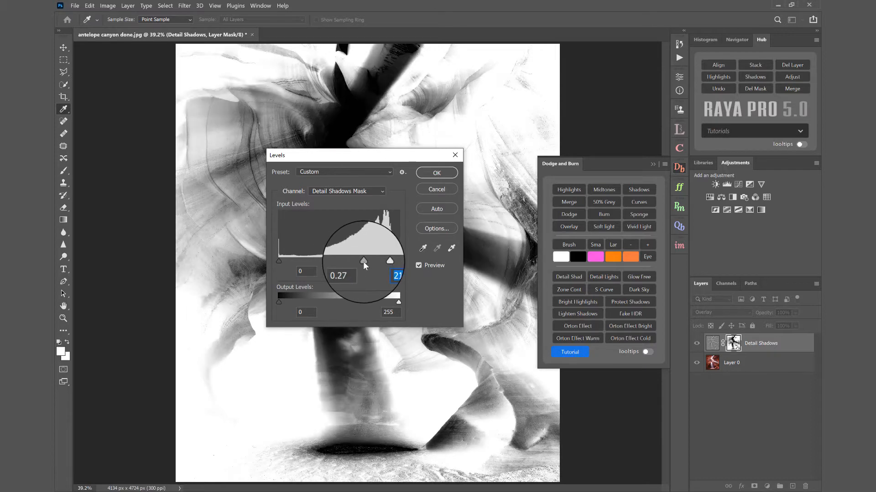
pyautogui.moveTo(362, 261); pyautogui.dragTo(391, 262)
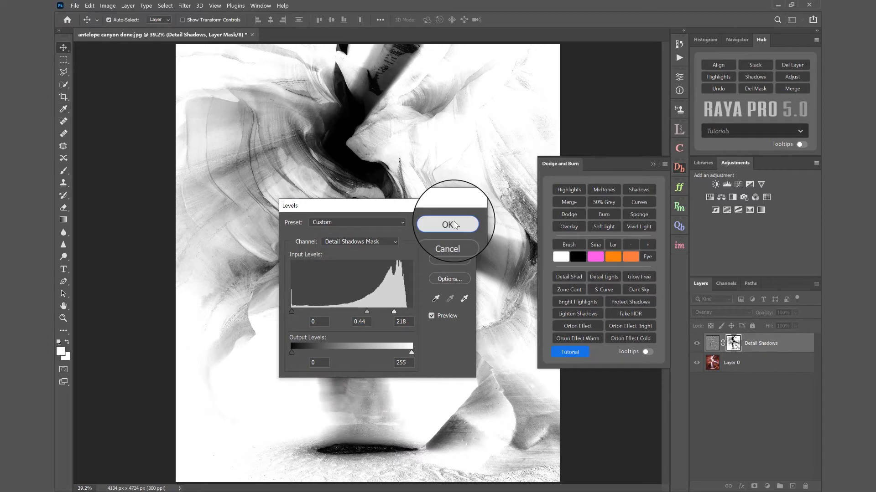
pyautogui.click(447, 224)
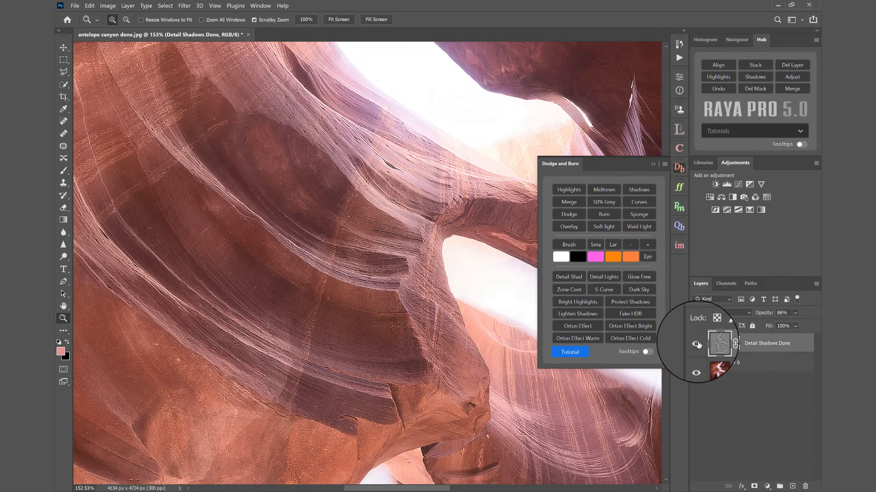
# Toggle the Detail Shadows Done layer's visibility to compare the canyon walls at 66% opacity.
pyautogui.click(695, 344)
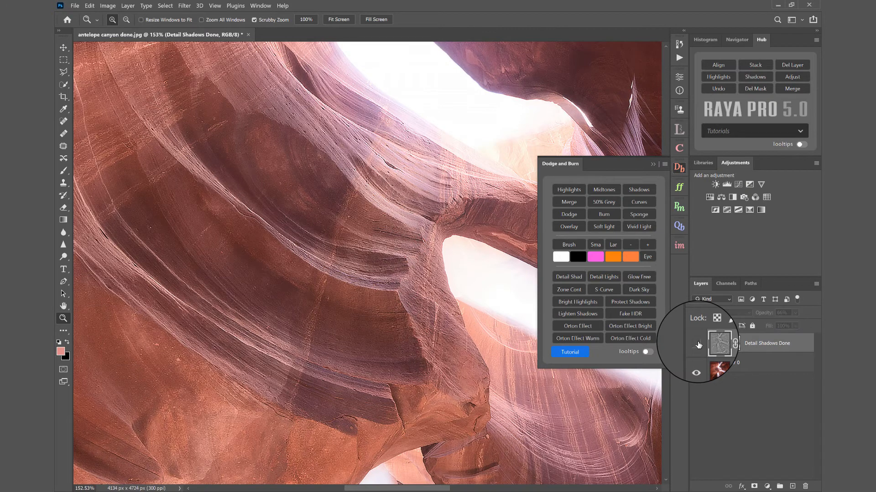
pyautogui.click(696, 344)
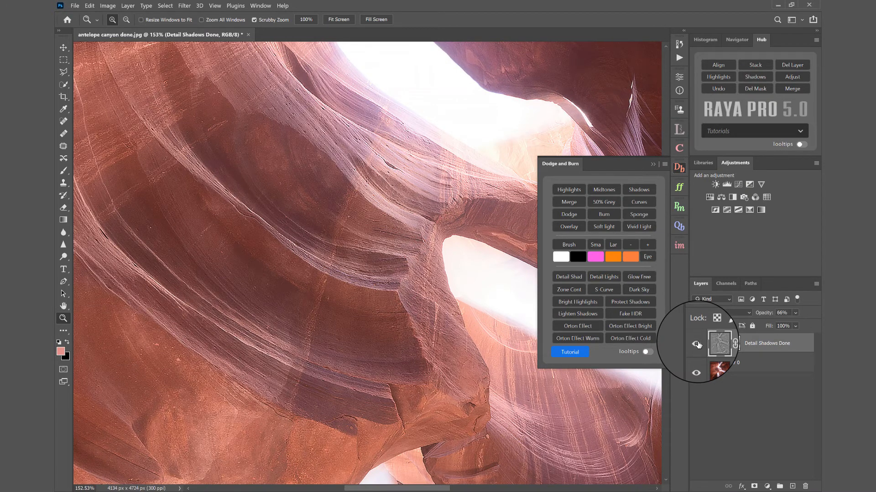
pyautogui.click(734, 343)
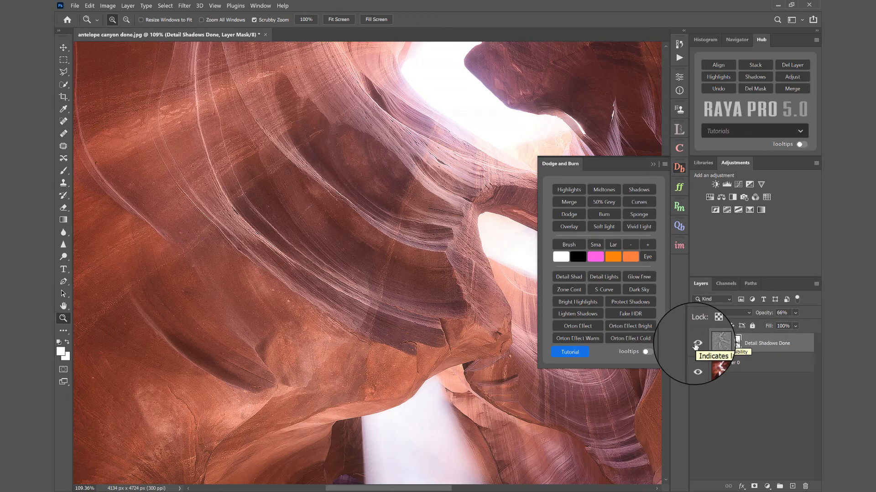
pyautogui.click(697, 343)
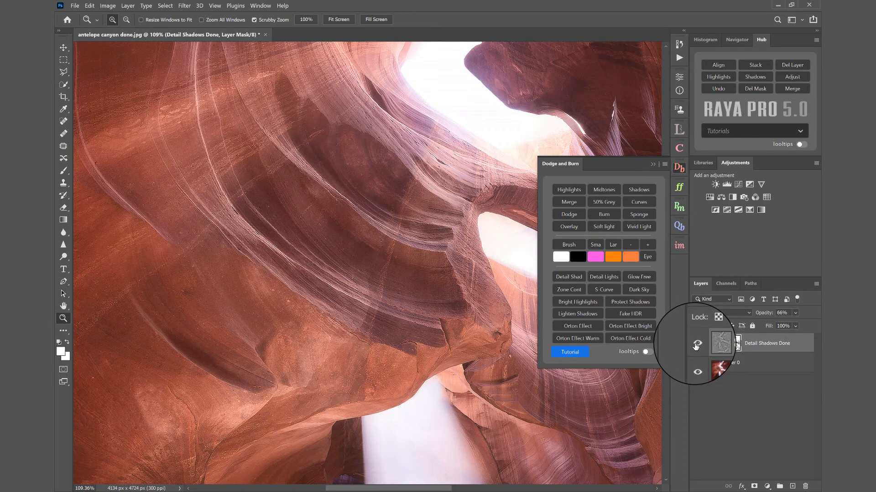